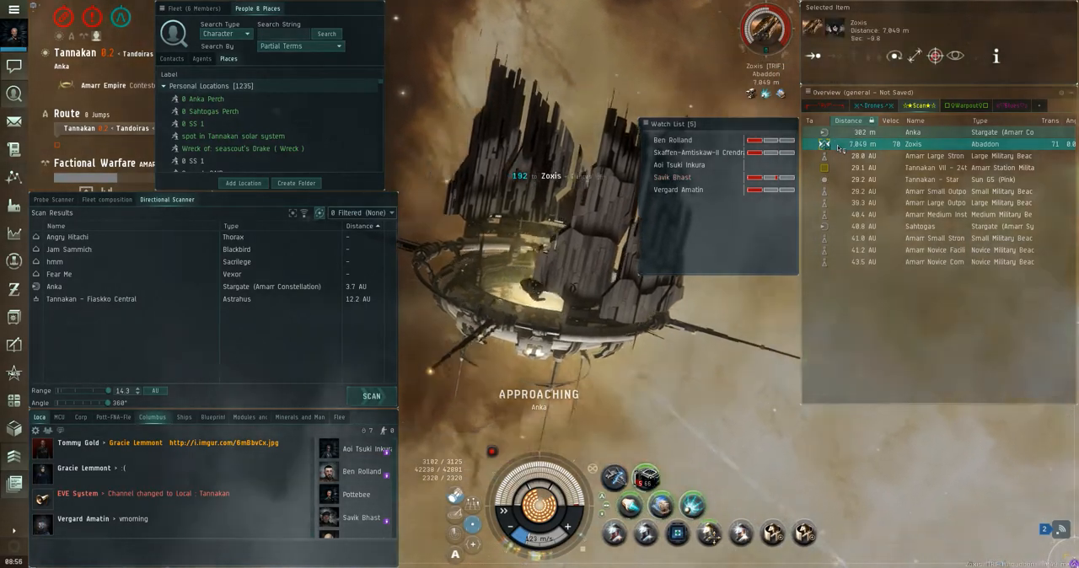
Lock the Abaddon Zoxis and reload the blasters with a different charge.
click(813, 55)
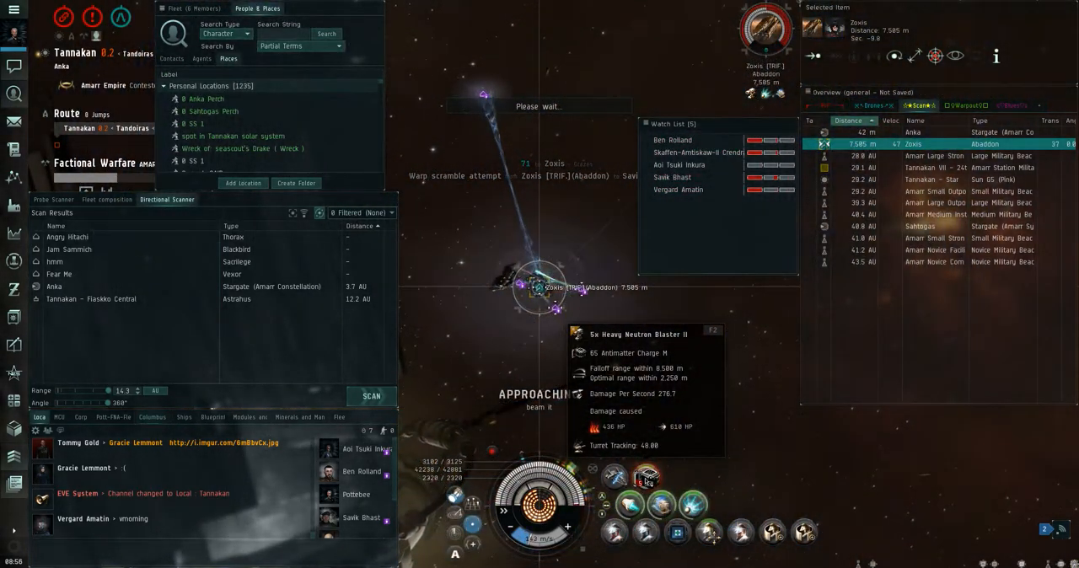
right_click(648, 479)
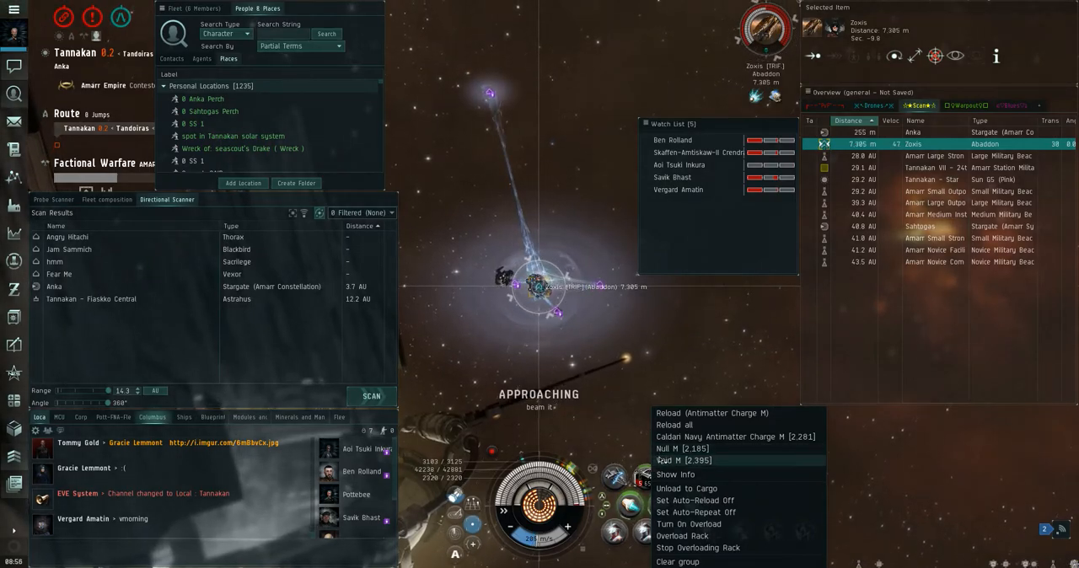
click(684, 461)
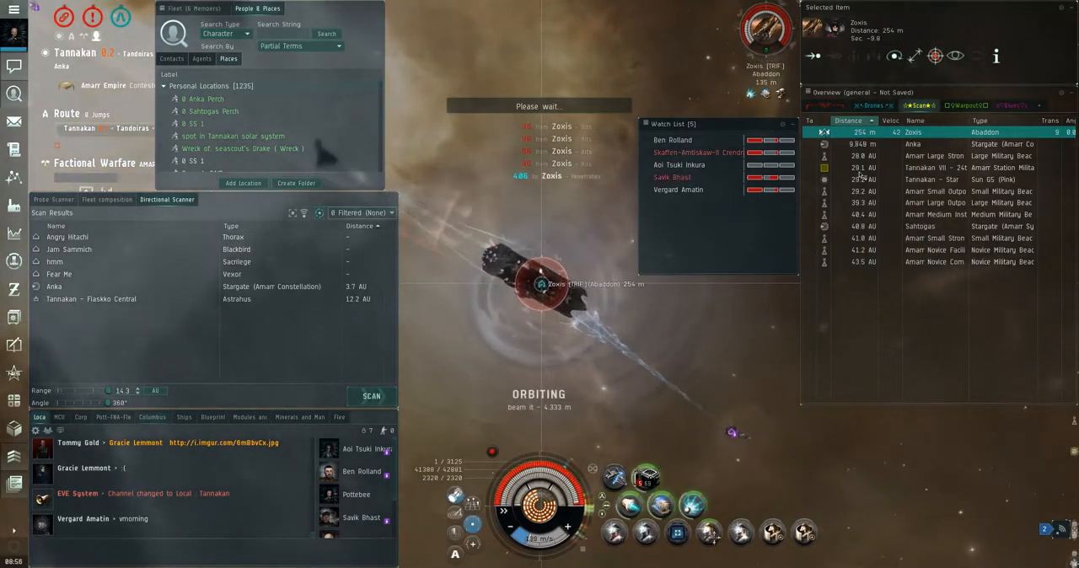
Keep blasting the Abaddon until it explodes and Zoxis's capsule appears.
click(913, 144)
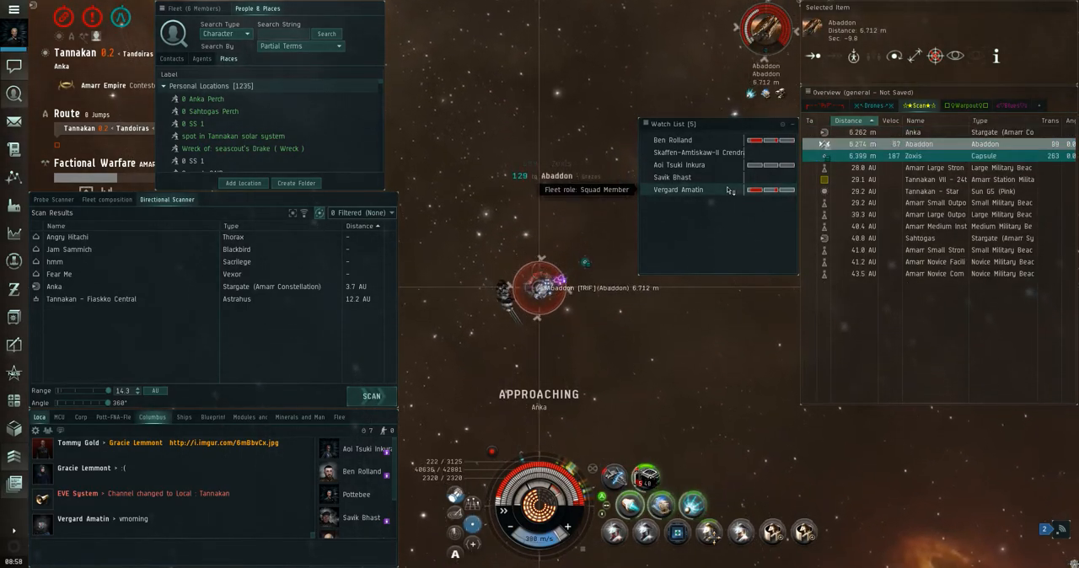
Deselect the destroyed Abaddon and keep approaching the Anka stargate.
click(919, 156)
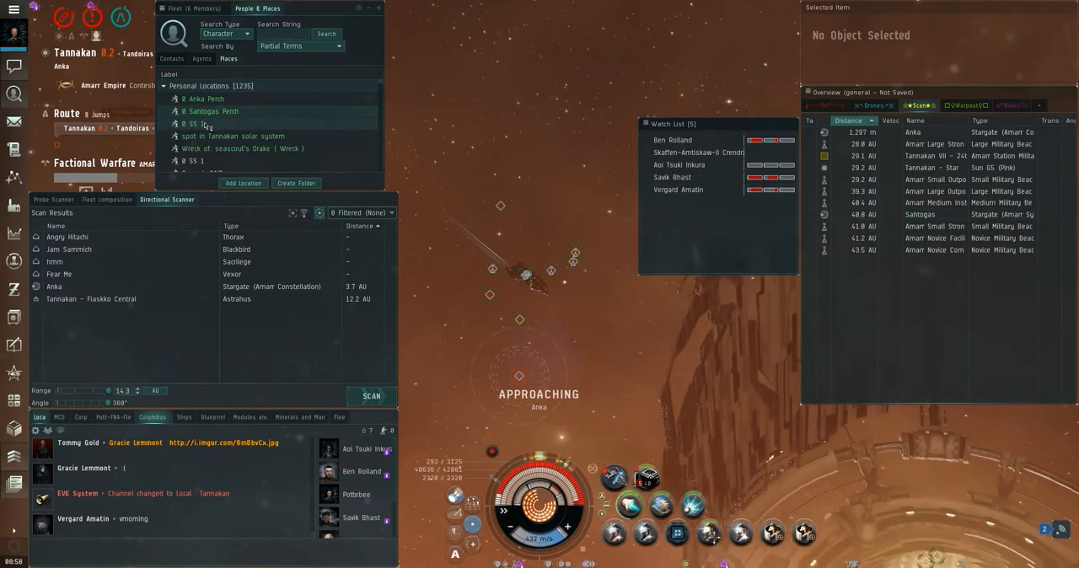
From the SS 1 bookmark and Scan overview, align to Tannakan VII station.
right_click(194, 124)
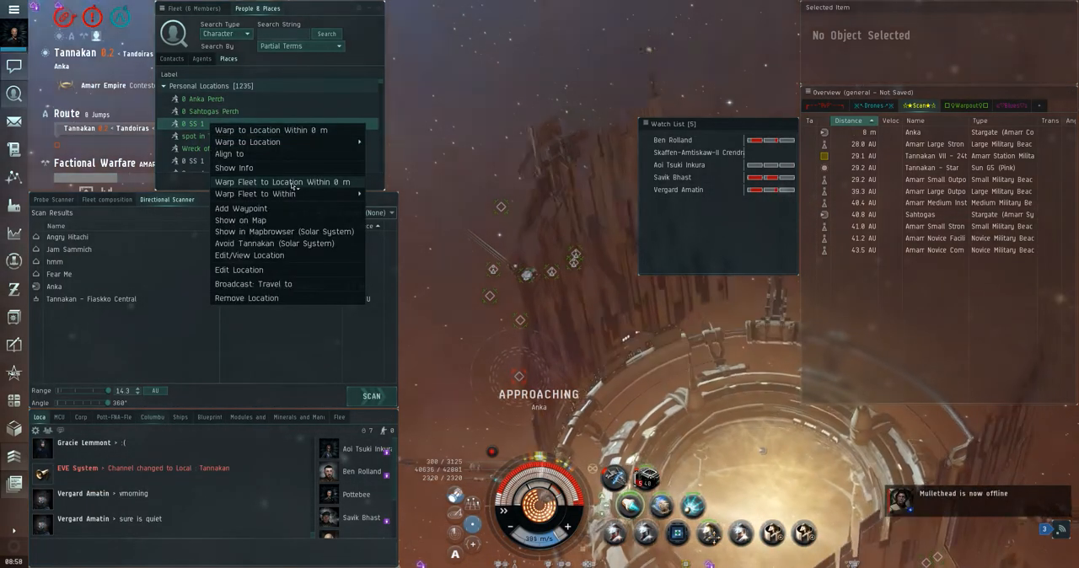
click(871, 105)
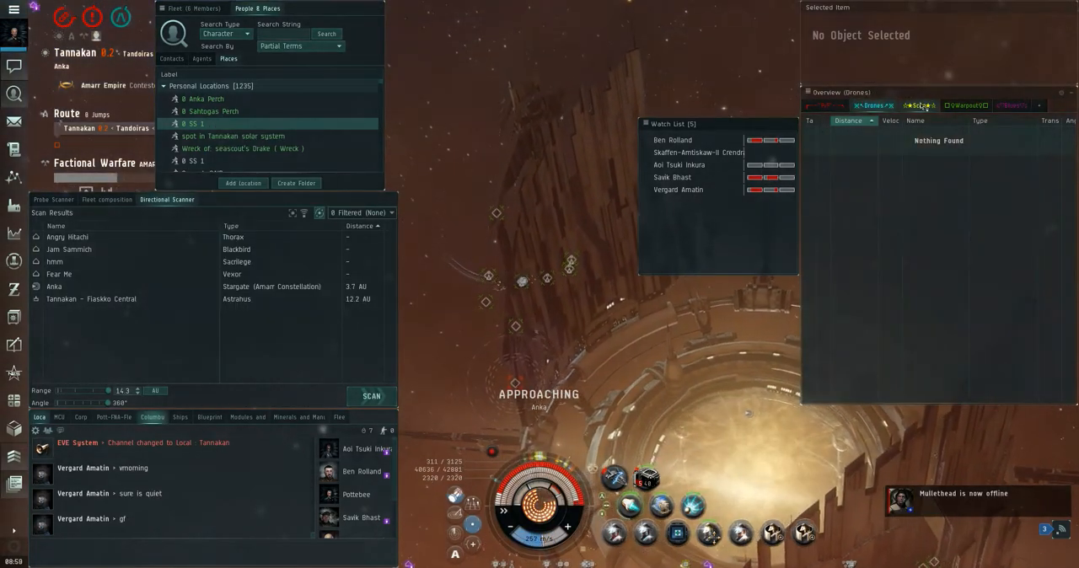
click(918, 106)
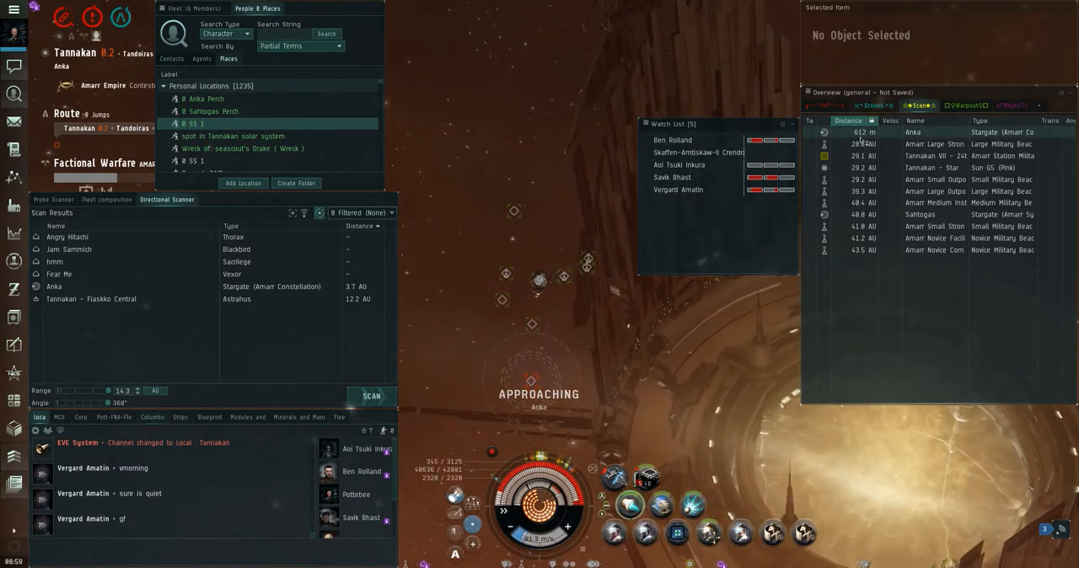
click(934, 156)
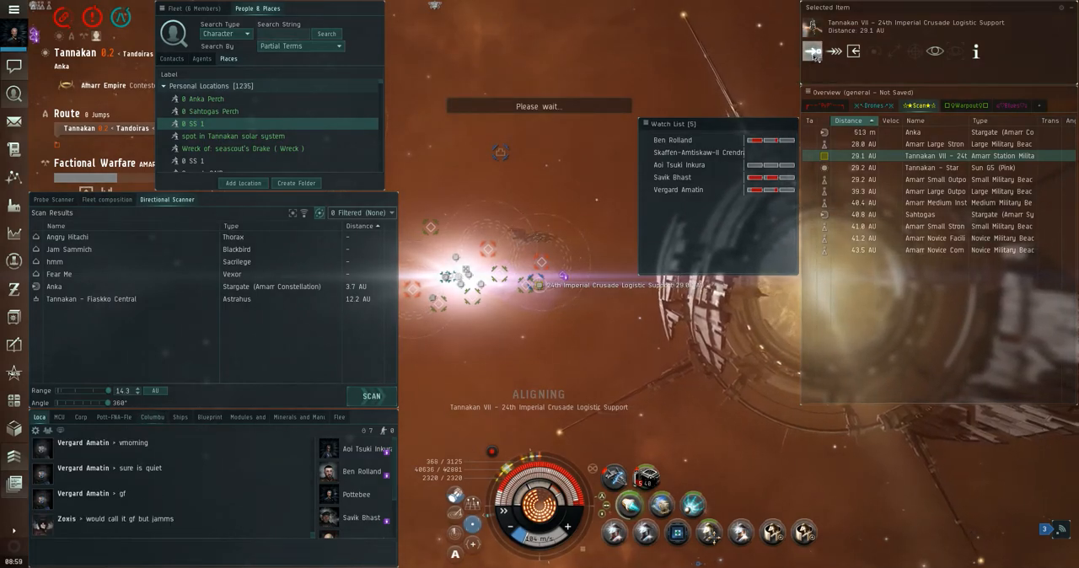
Warp to Tannakan VII station and switch chat to the Columbus channel.
click(813, 51)
text(starter)
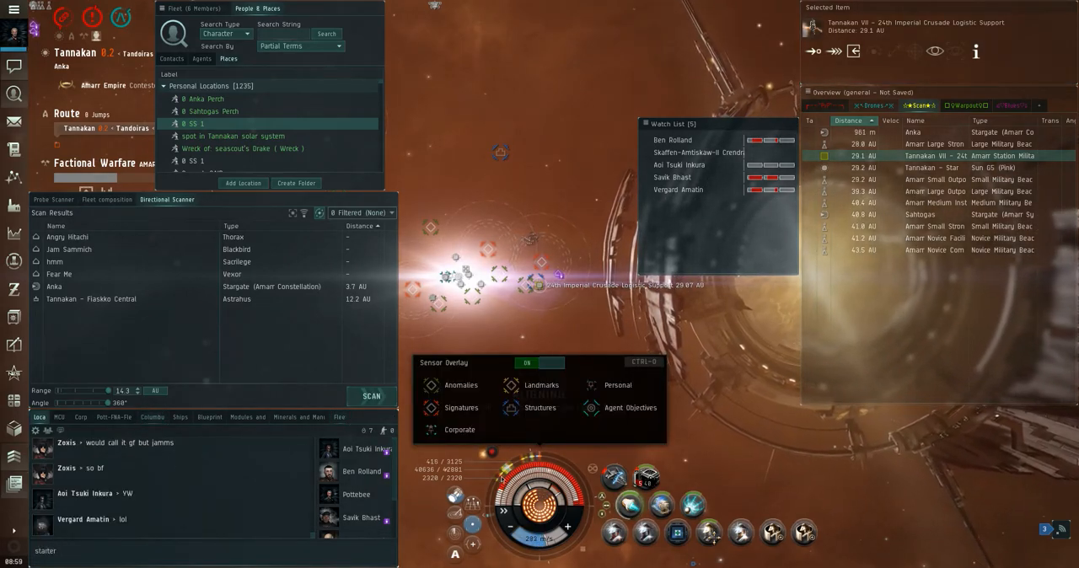
text(co)
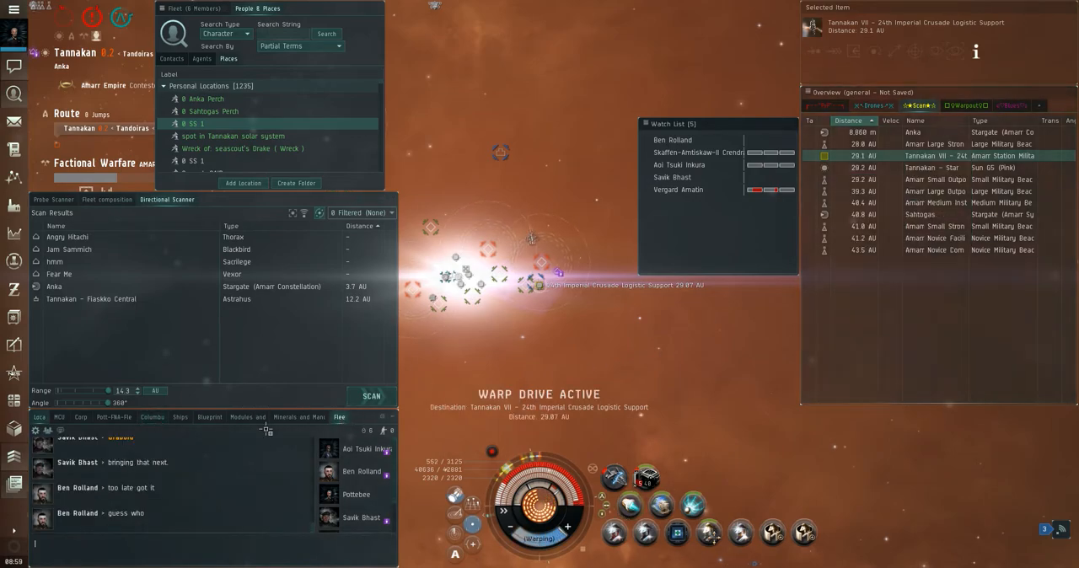
click(152, 416)
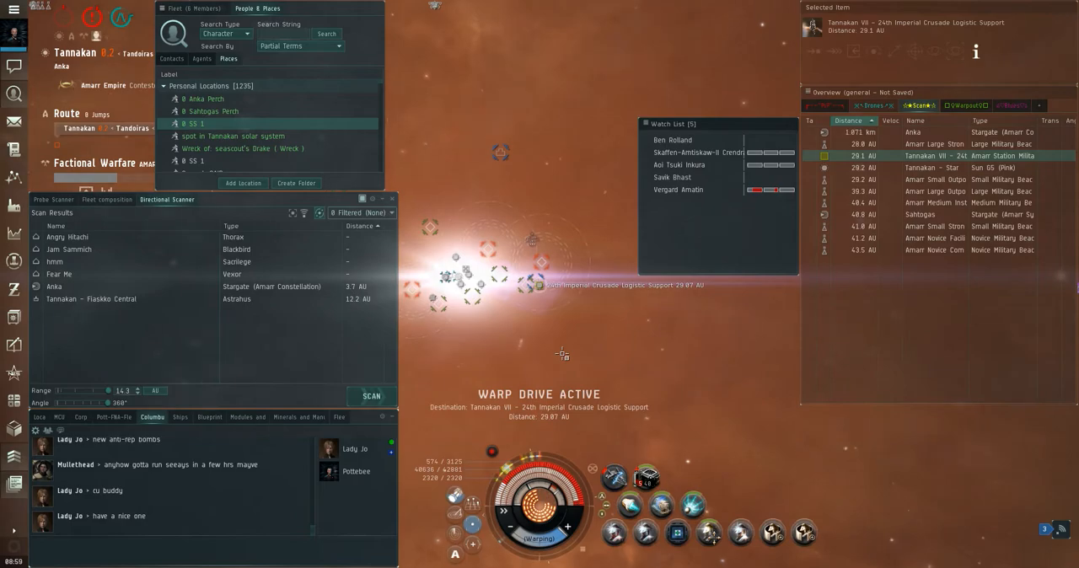